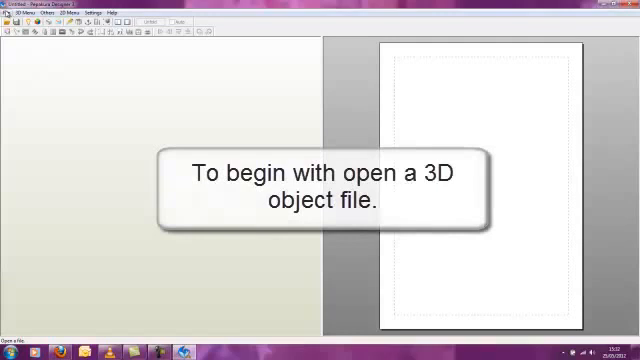
Step: Open the ballet-shoe object file from the model folder via File > Open
{"action": "left_click", "coordinate": [16, 12]}
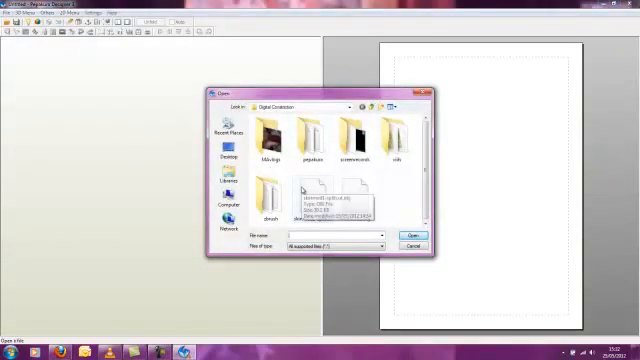
{"action": "left_click", "coordinate": [310, 190]}
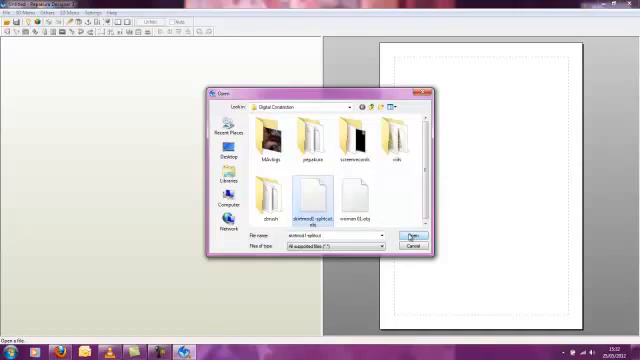
{"action": "left_click", "coordinate": [406, 234]}
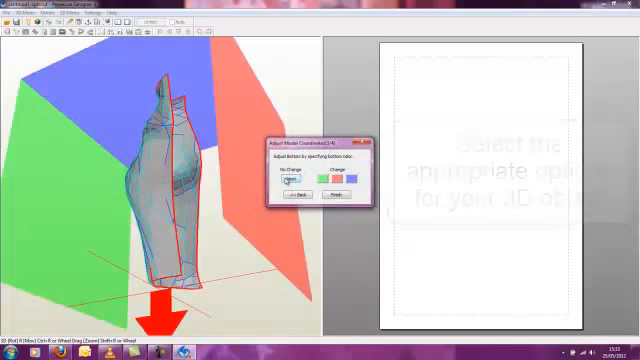
Step: Confirm the model's front direction so the shoe stands upright in the 3D view
{"action": "left_click", "coordinate": [340, 198]}
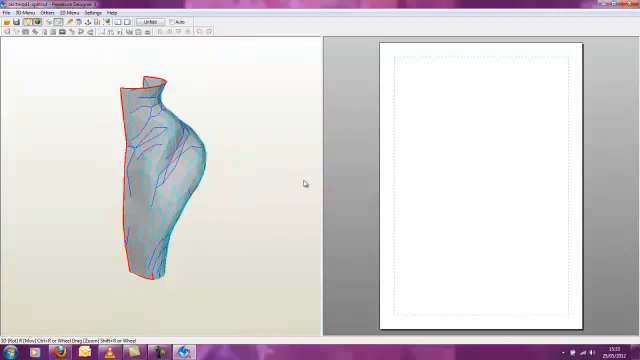
{"action": "mouse_move", "coordinate": [230, 180]}
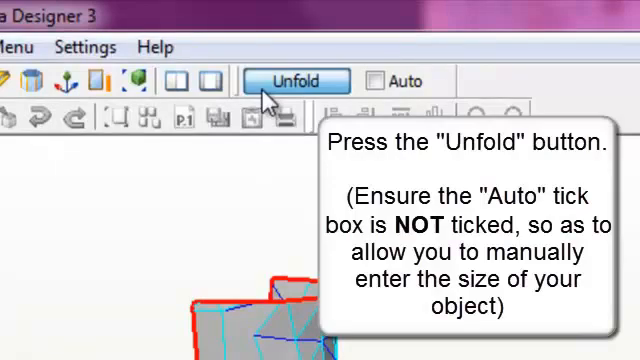
Step: Start unfolding and set a manual assembled height of 300 mm
{"action": "left_click", "coordinate": [294, 80]}
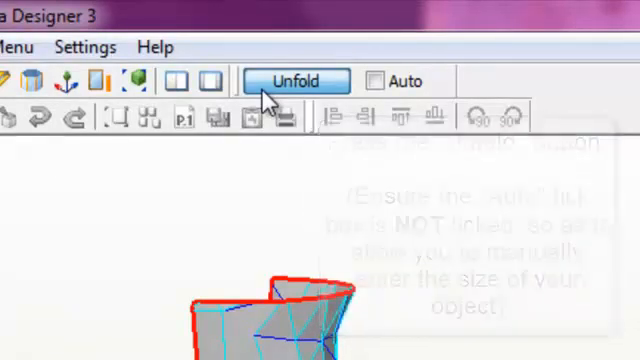
{"action": "left_click", "coordinate": [294, 80]}
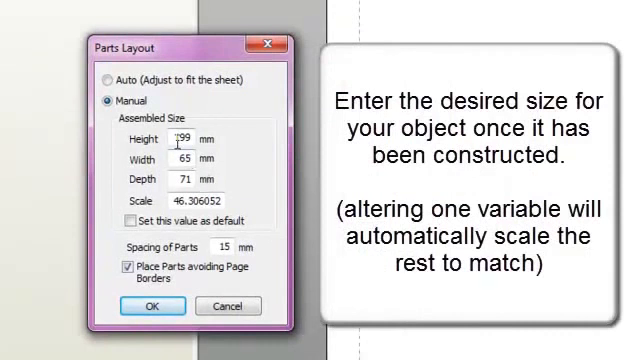
{"action": "triple_click", "coordinate": [184, 140]}
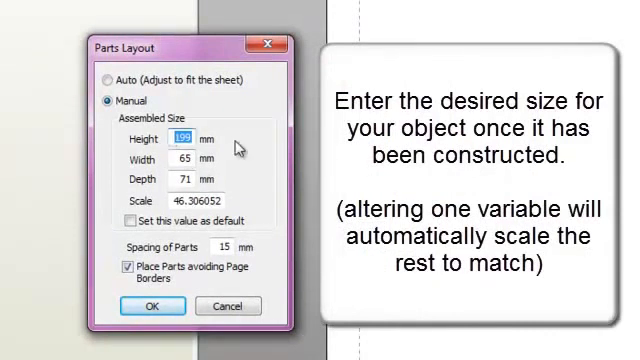
{"action": "type", "text": "300"}
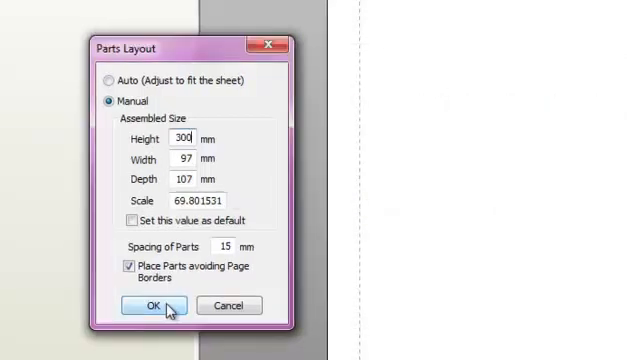
{"action": "left_click", "coordinate": [146, 304]}
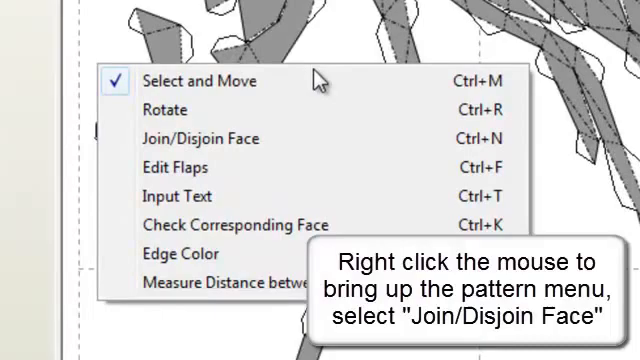
{"action": "mouse_move", "coordinate": [310, 130]}
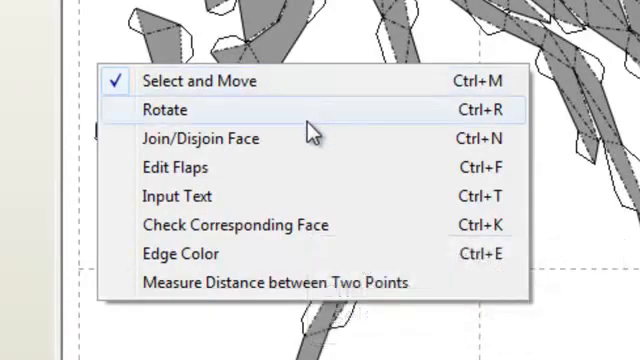
Step: Make Join/Disjoin Face the active pattern-editing mode
{"action": "left_click", "coordinate": [164, 110]}
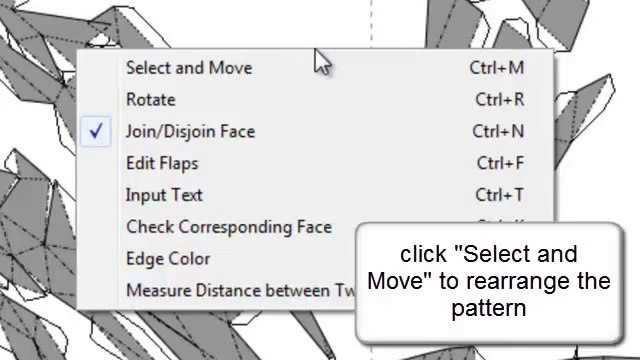
Step: Make Select and Move the active mode for repositioning pattern pieces
{"action": "left_click", "coordinate": [188, 68]}
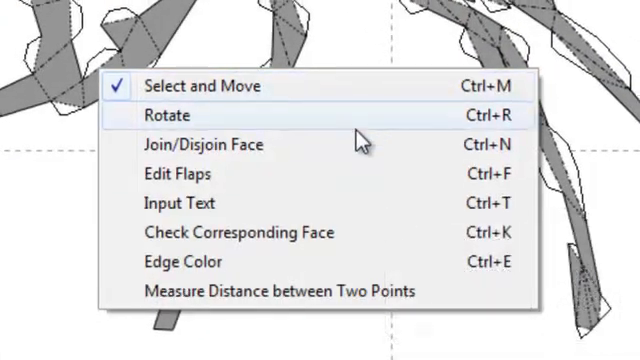
Step: Make Rotate the active mode for turning pattern pieces
{"action": "left_click", "coordinate": [188, 116]}
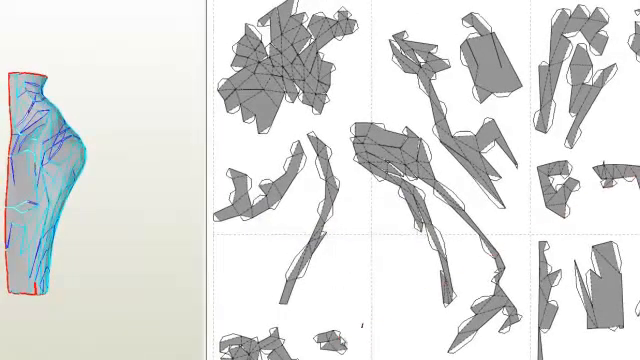